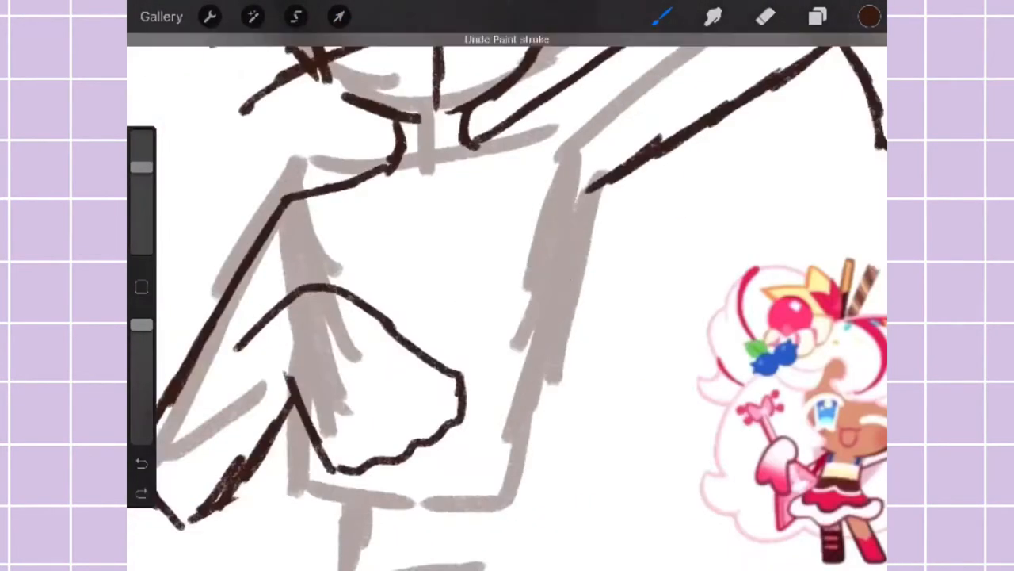
- Resize the head guide with Uniform Transform and refine the figure sketch with curly hair and frilled skirt
left_click(337, 16)
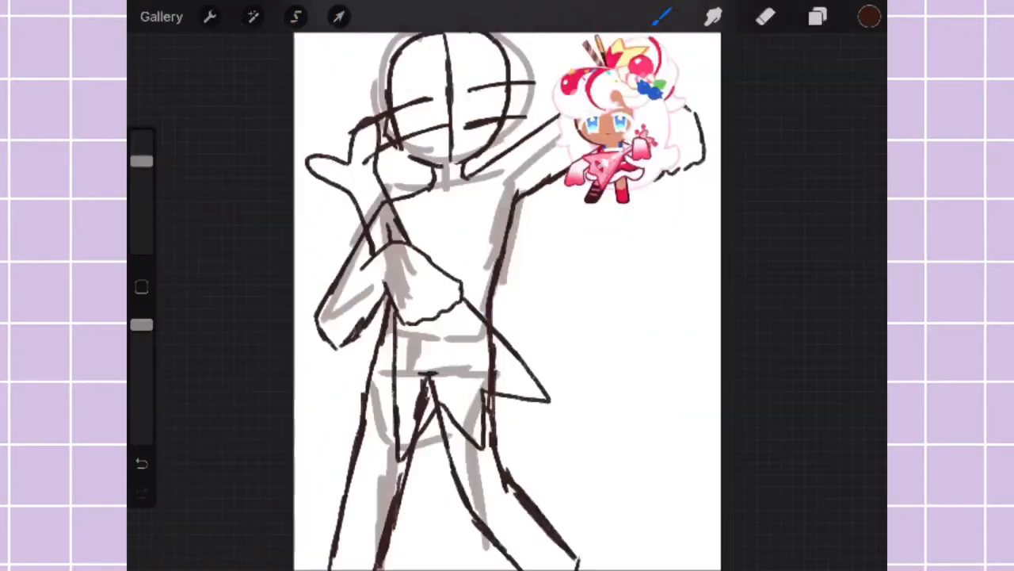
left_click(339, 18)
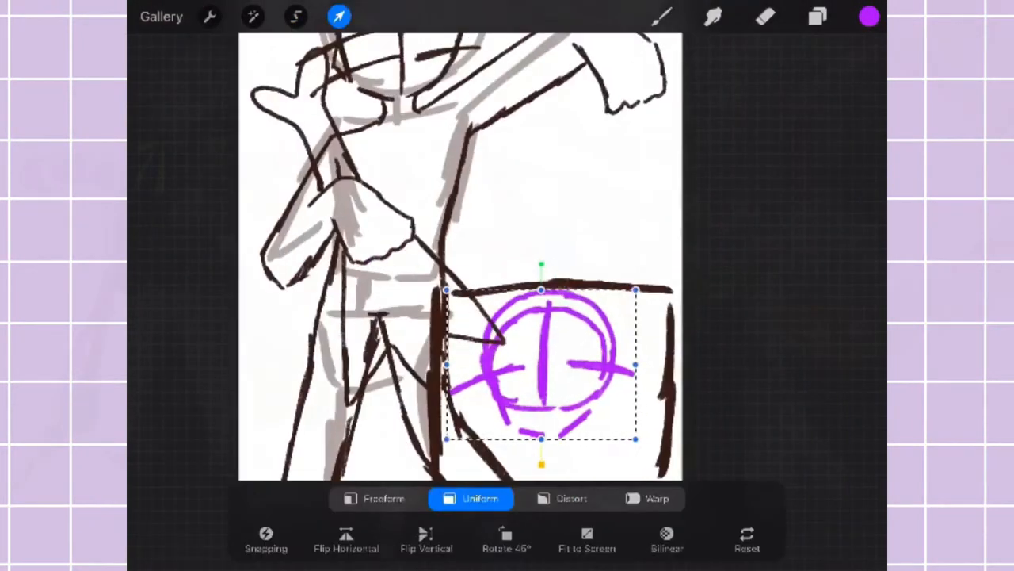
left_click(865, 18)
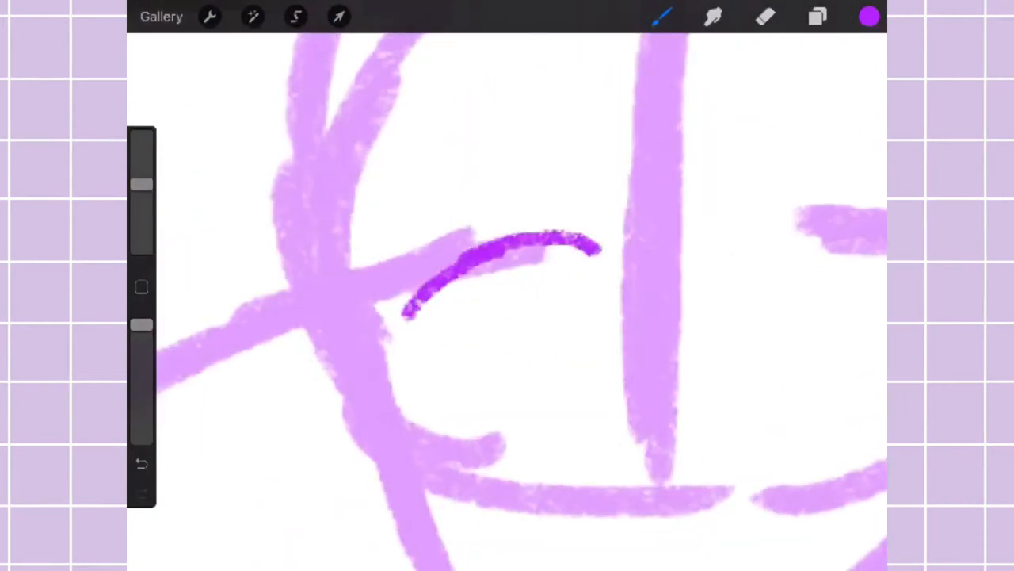
left_click(295, 17)
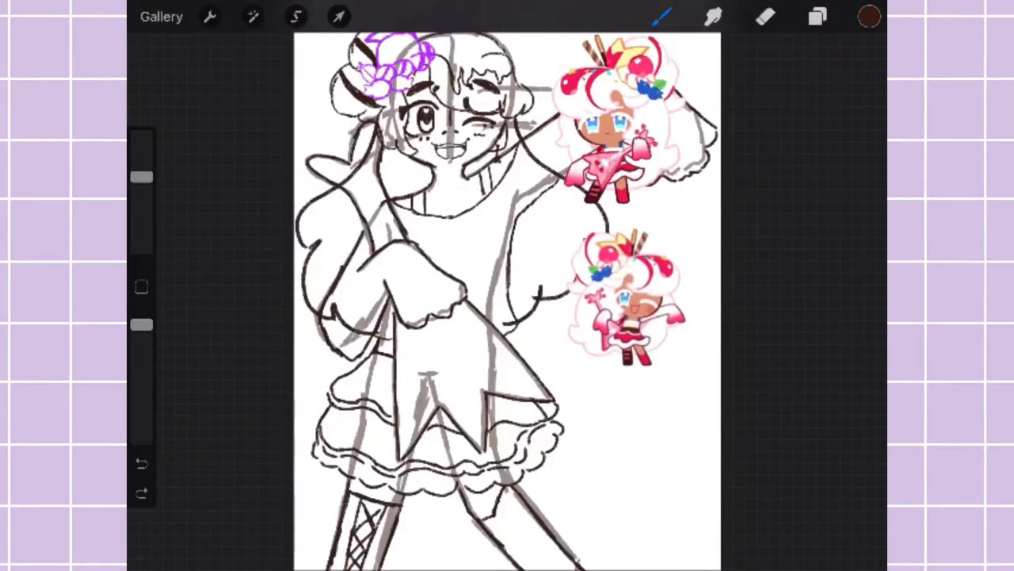
- Ink dark brown line art over the sketch, tracing the guitar's criss-cross lattice
left_click(816, 17)
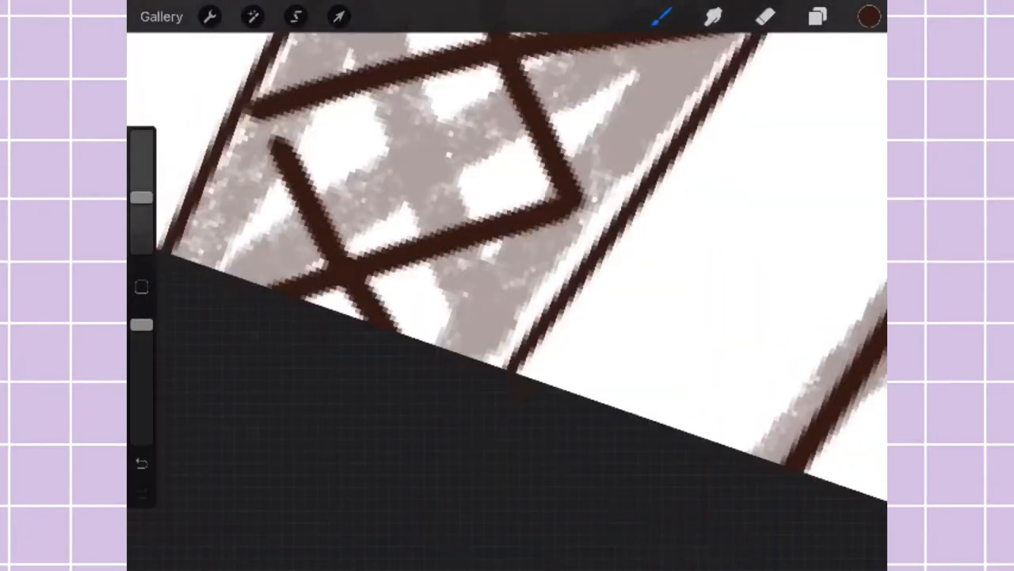
- Complete the linework and fill flat pink, white and brown colours on new layers
left_click(818, 16)
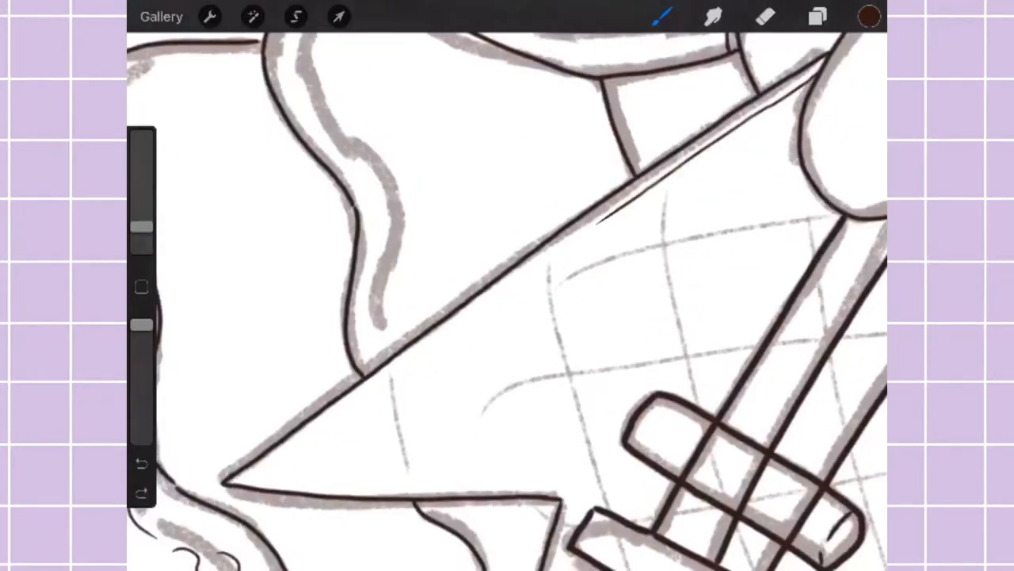
left_click(818, 19)
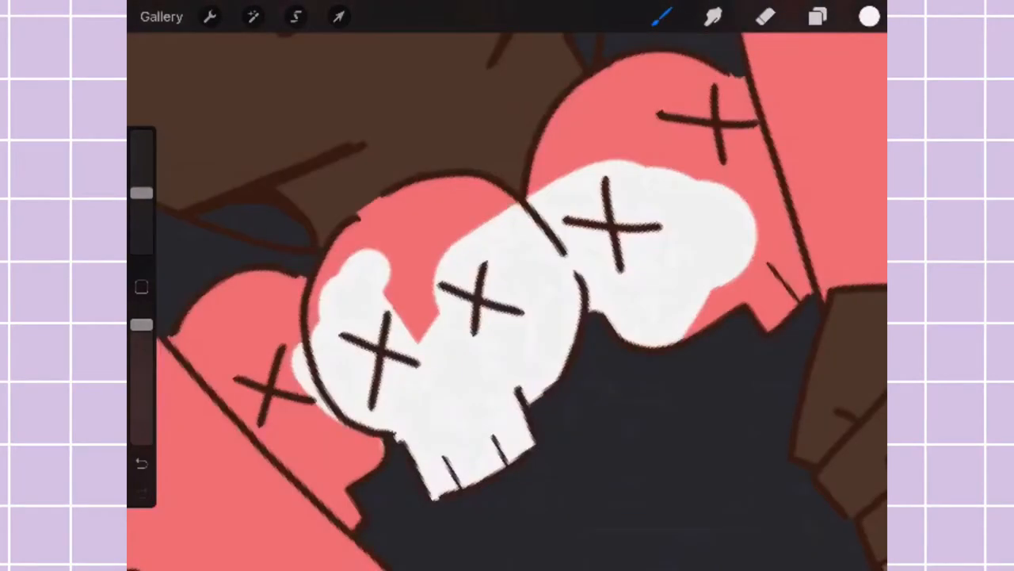
- Paint purple-lilac highlights into the hooded character's curly hair on a new layer
left_click(659, 18)
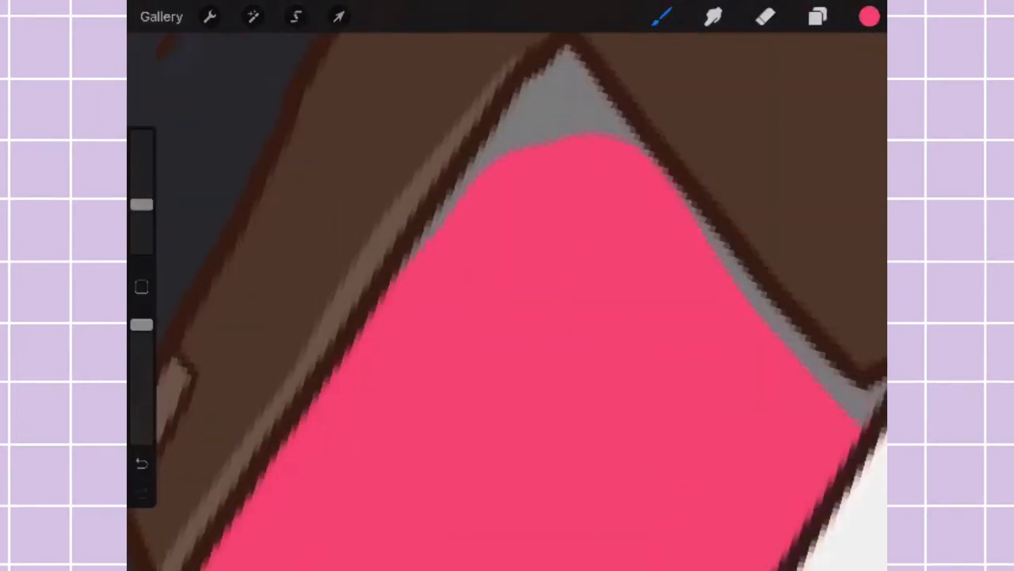
left_click(814, 17)
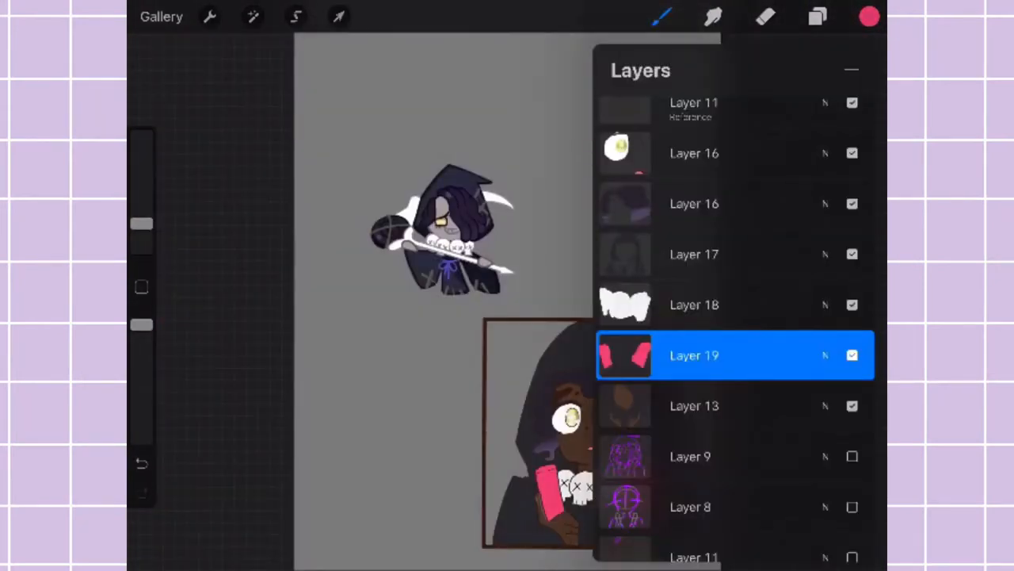
left_click(165, 17)
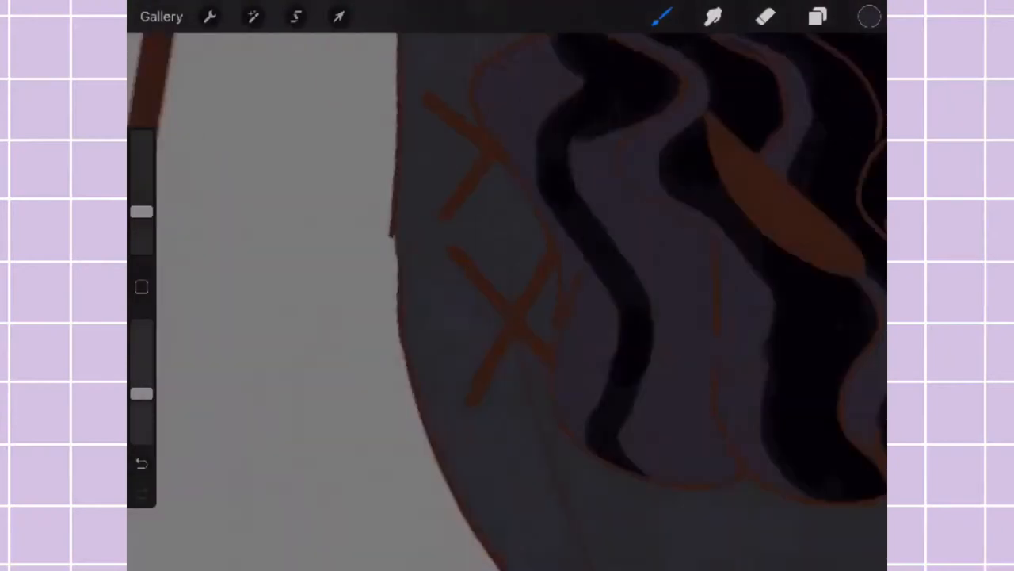
left_click(815, 20)
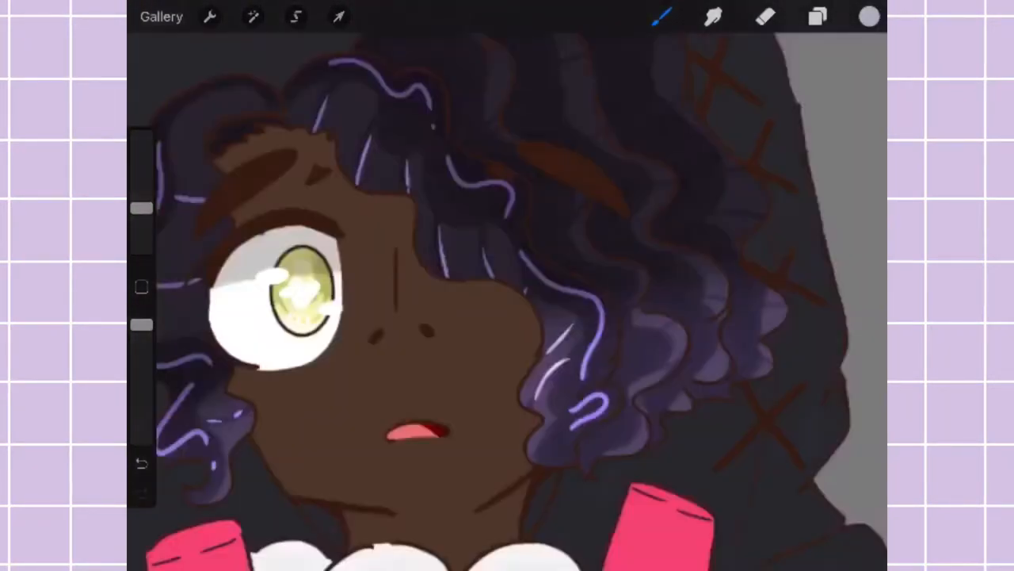
- Render the glowing eye and warm red blush shading across the hooded character's face
left_click(814, 17)
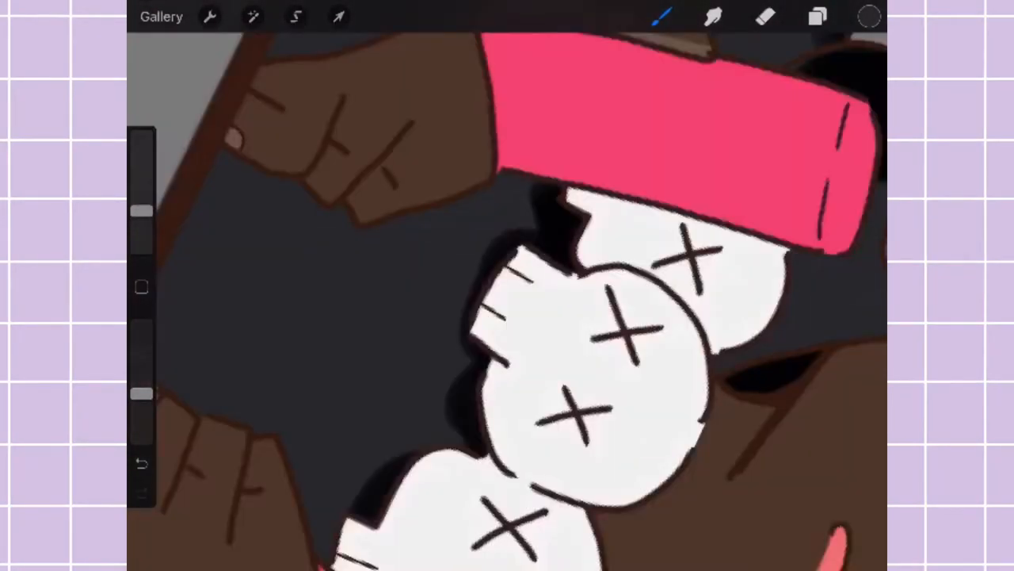
left_click(818, 16)
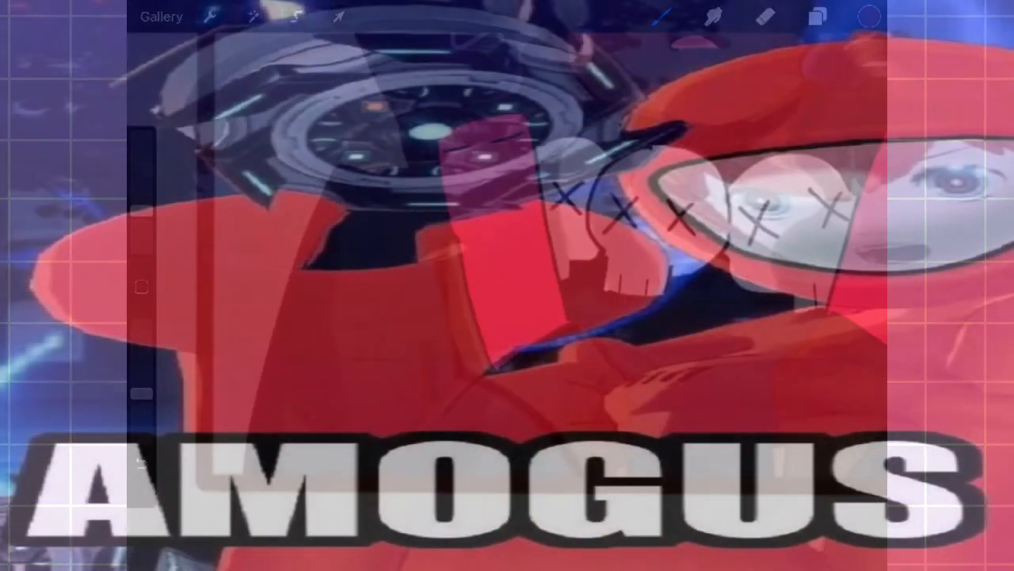
left_click(813, 19)
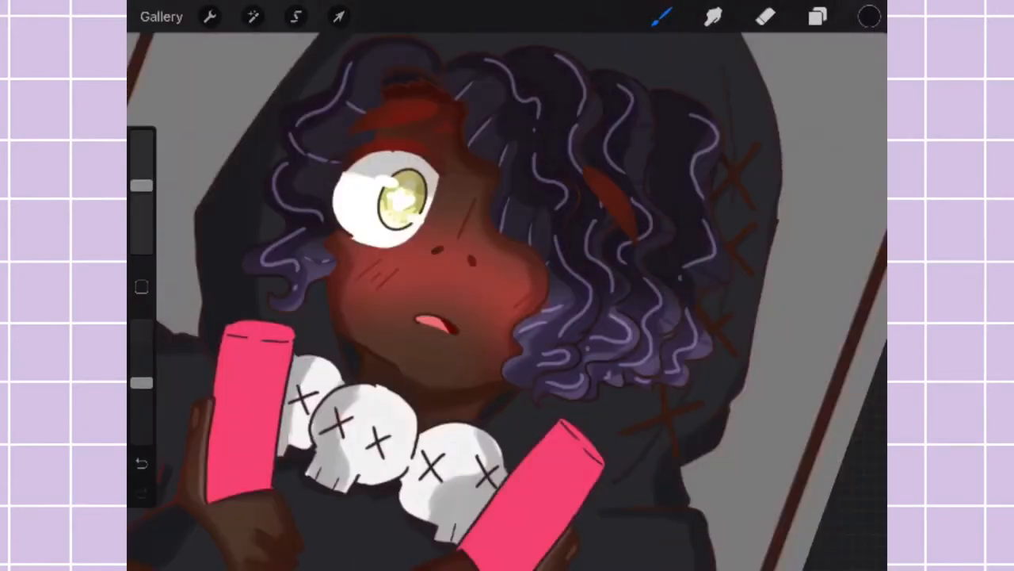
left_click(815, 18)
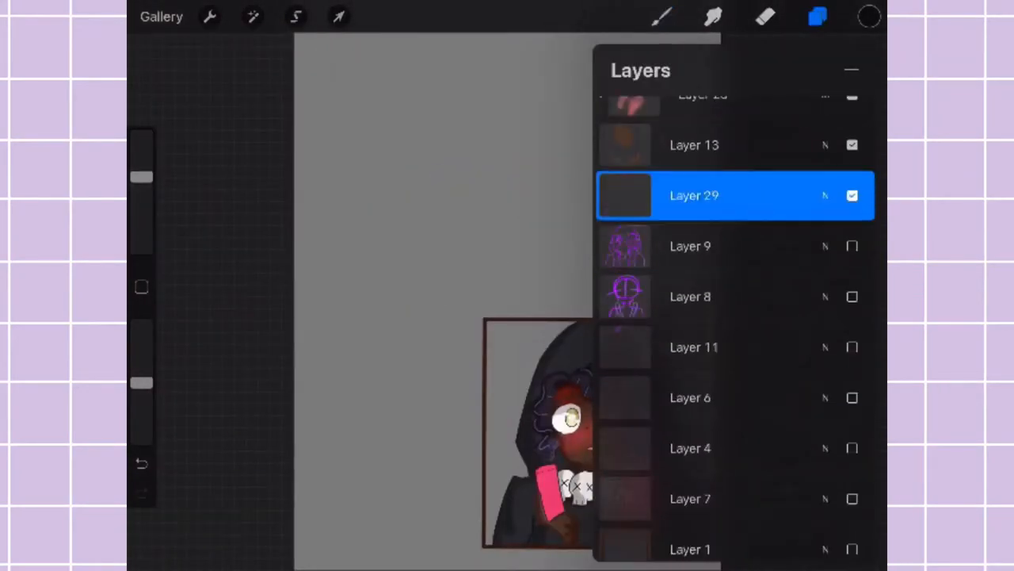
- Paint a pink Add-mode glow and pale backdrop on the inset, then fill the main character's skin tone
left_click(865, 16)
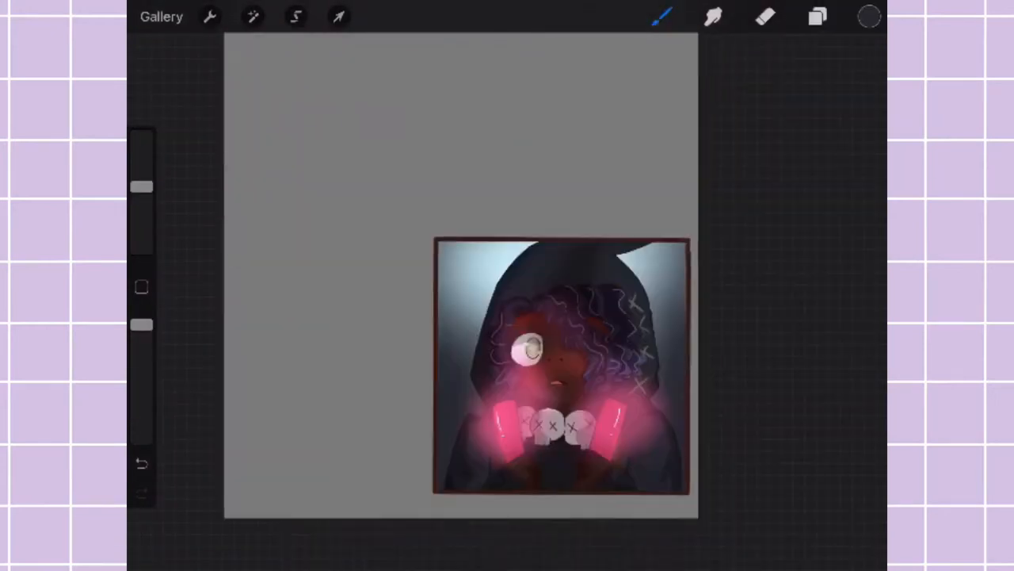
left_click(816, 17)
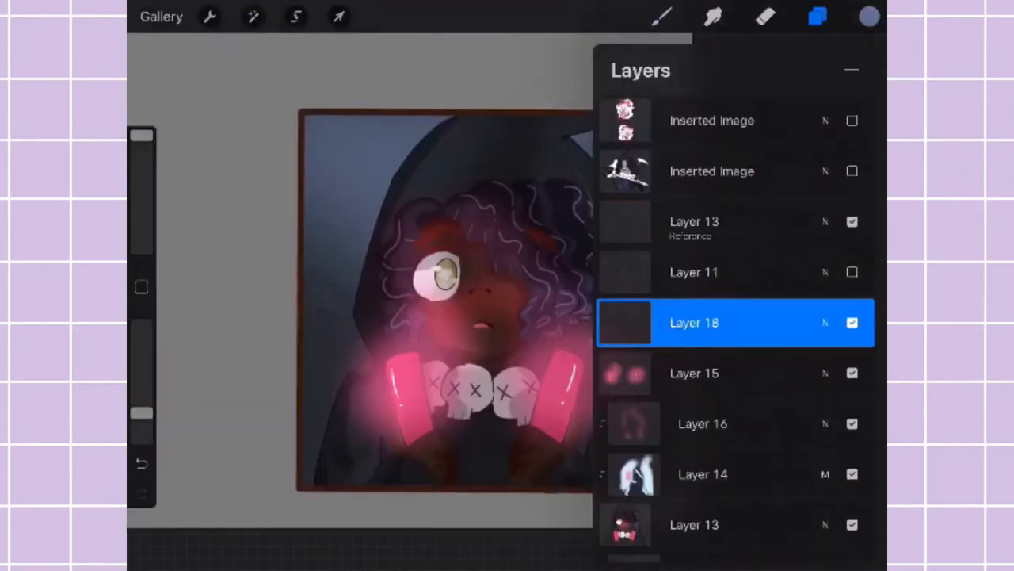
left_click(339, 15)
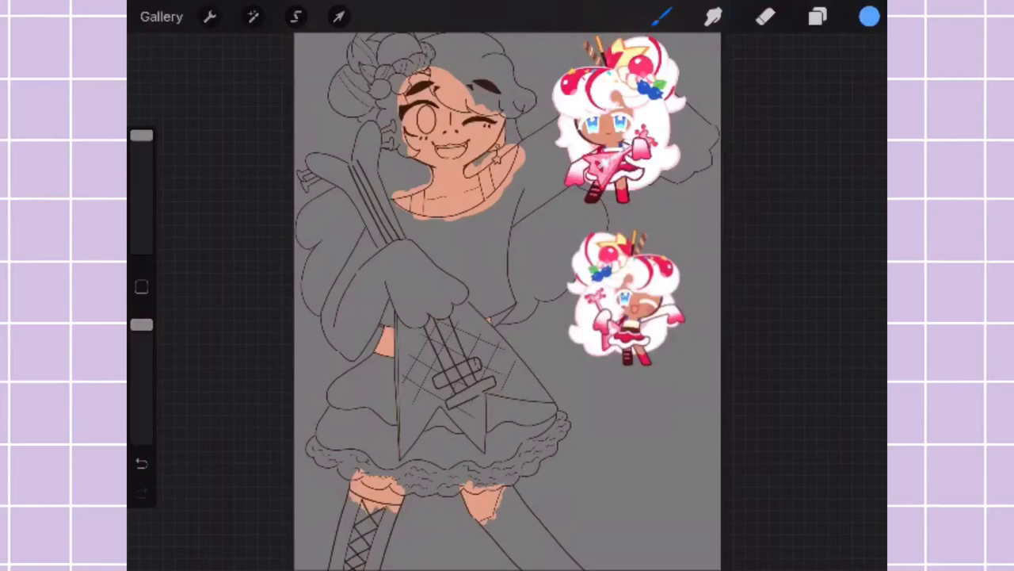
- Paint blue eyes with highlights, white-and-pink hair with cherry details, and the blue strap
left_click(818, 17)
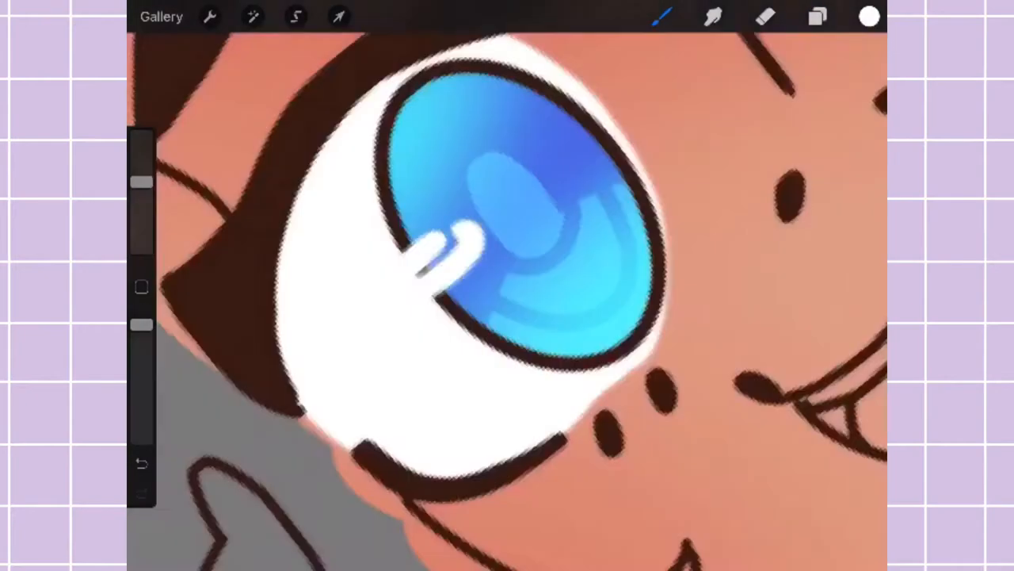
left_click(865, 16)
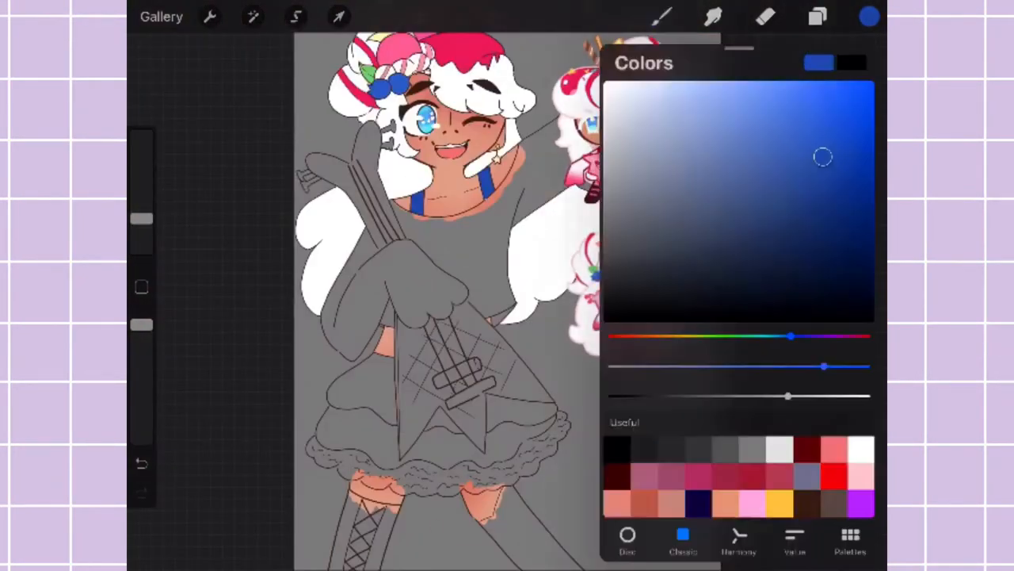
- Shade the pink guitar and skirt, add lighting layers and gradient backdrop, and place the hooded inset lower right
left_click(866, 15)
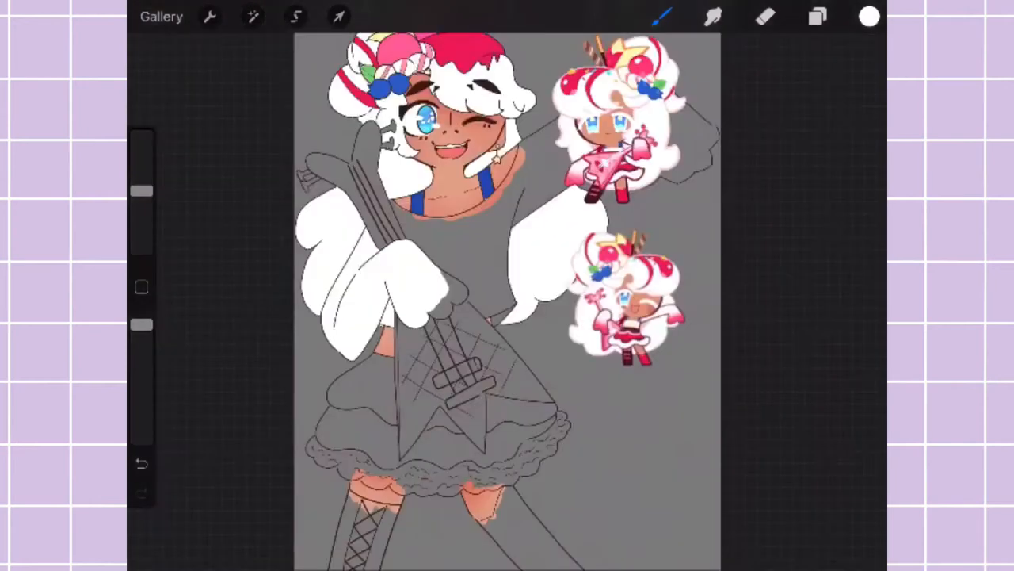
left_click(815, 18)
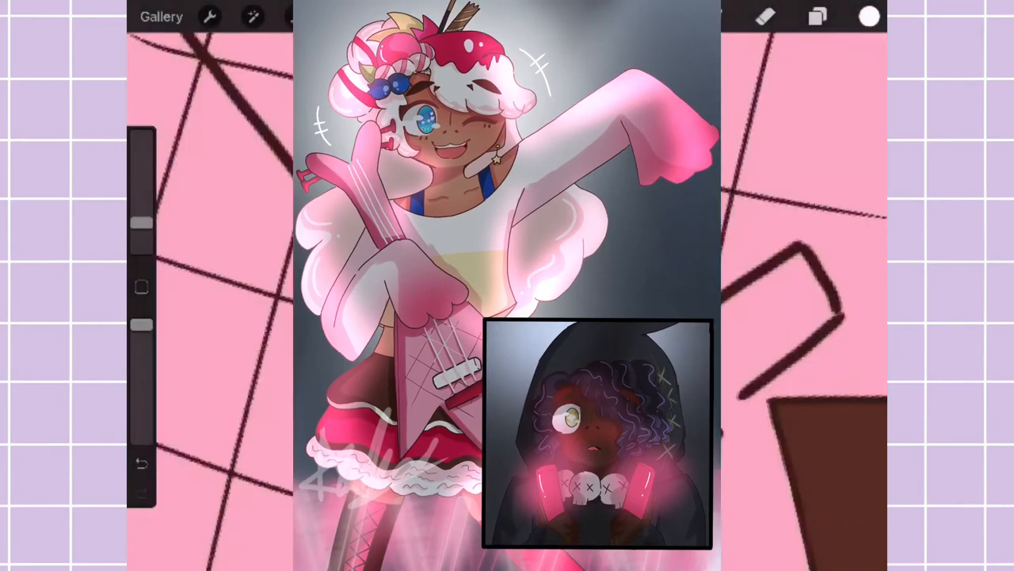
left_click(818, 18)
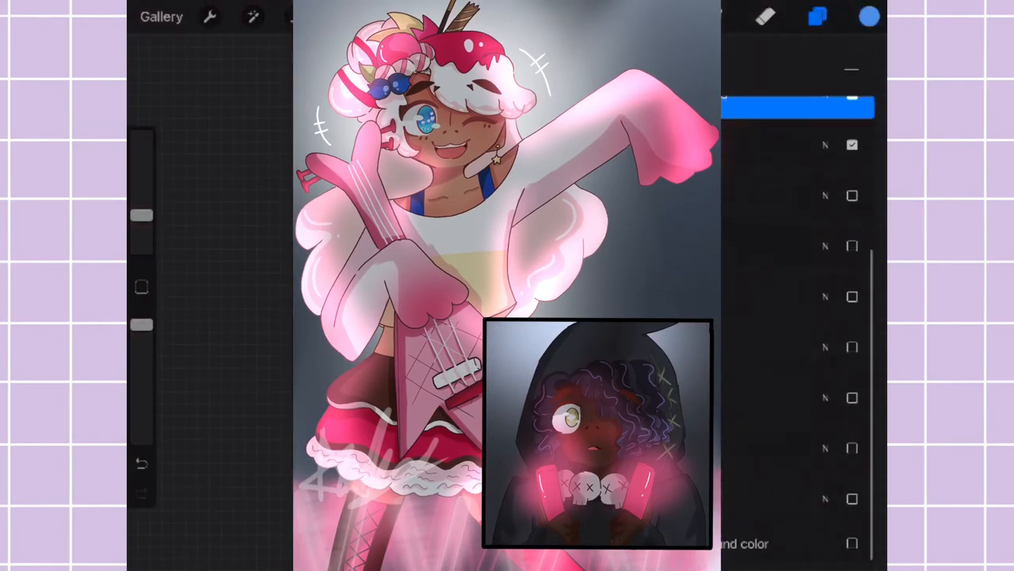